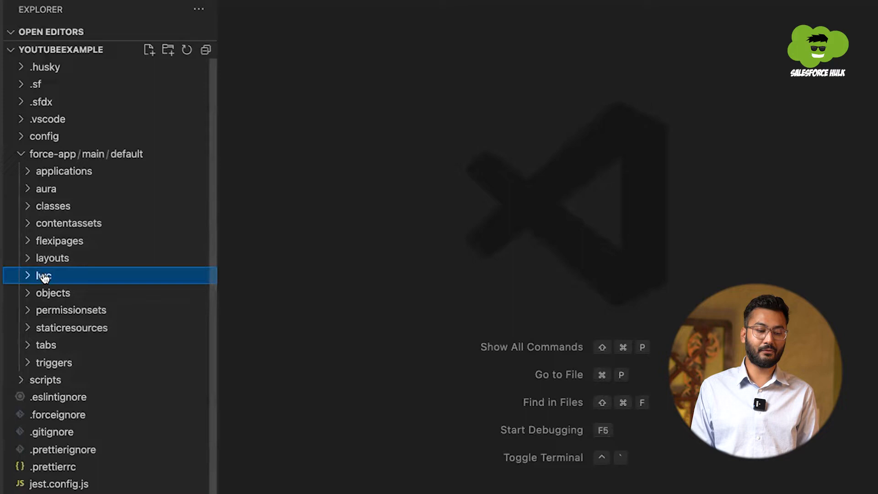
From the lwc folder, create a Lightning Web Component named dataBindingComponentExample.
{"action": "right_click", "coordinate": [44, 275]}
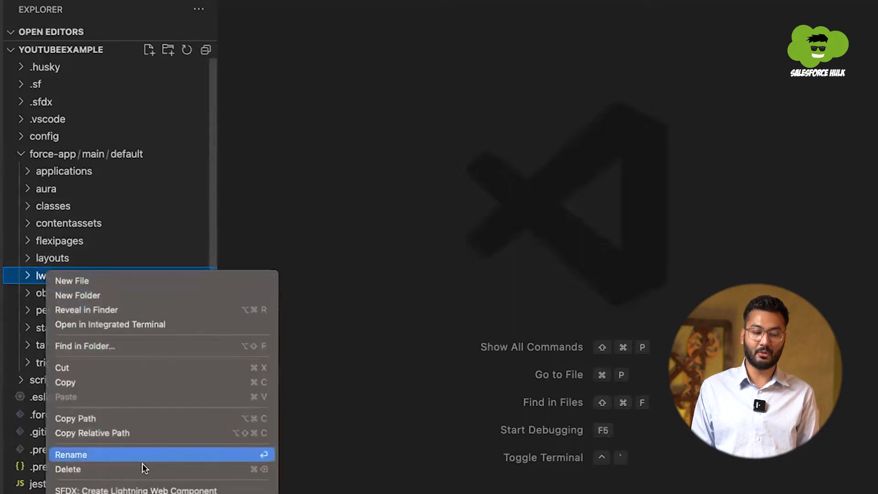
{"action": "mouse_move", "coordinate": [146, 489]}
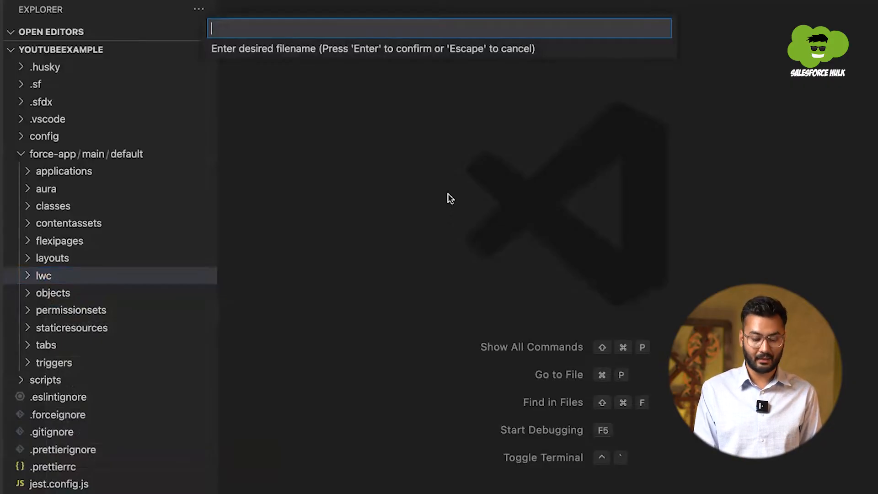
{"action": "type", "text": "dataBindingCd"}
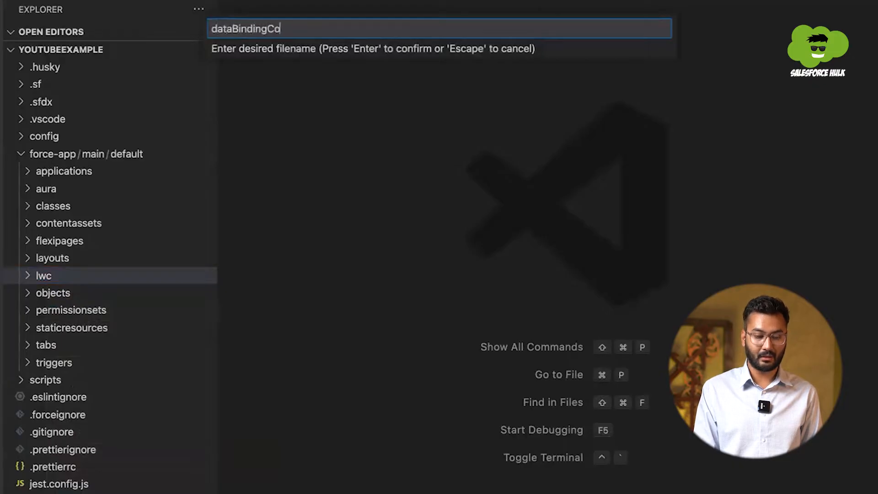
{"action": "type", "text": "omponentE"}
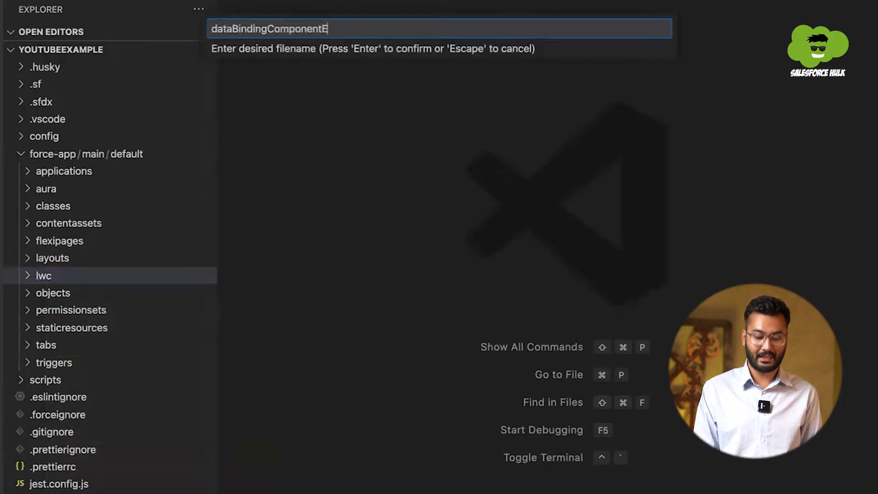
{"action": "type", "text": "xample"}
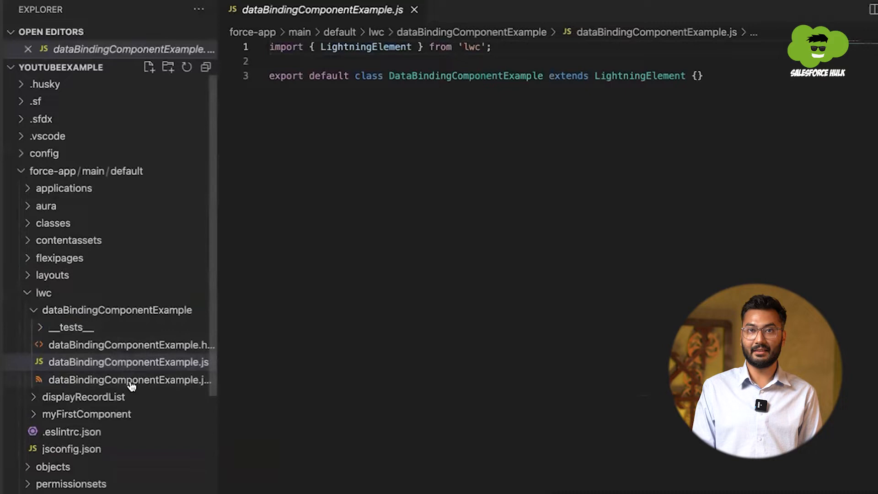
{"action": "mouse_move", "coordinate": [123, 350]}
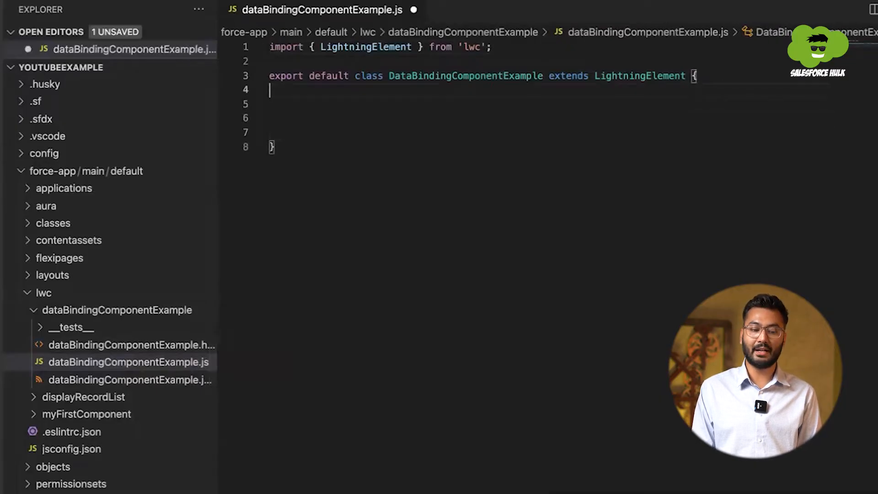
Declare firstName = 'Rohan'; inside the JavaScript class and save.
{"action": "key", "text": "enter"}
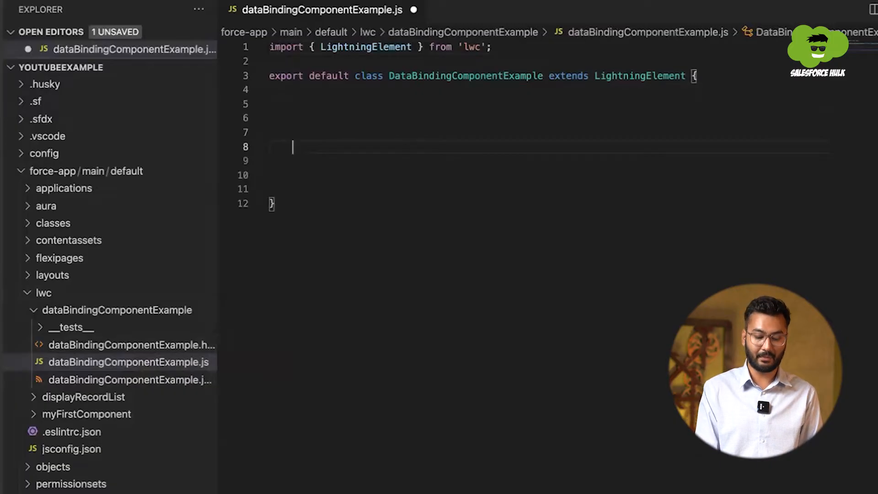
{"action": "type", "text": "firstName ="}
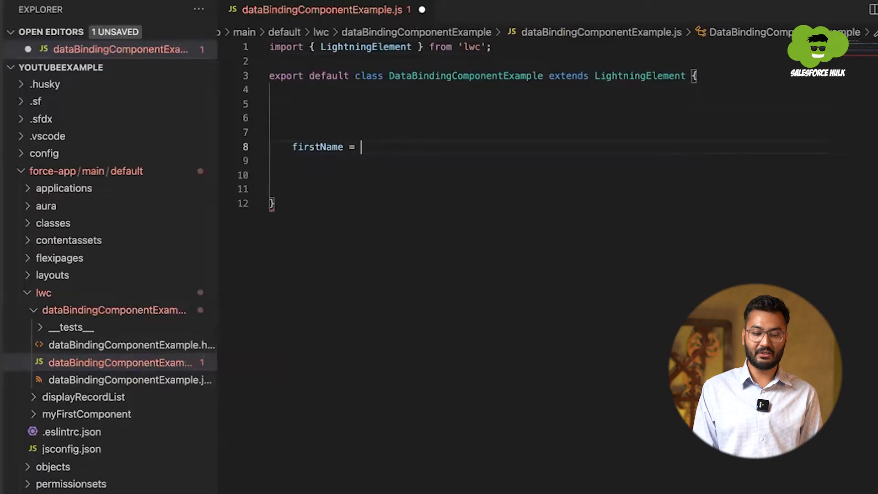
{"action": "type", "text": "'R"}
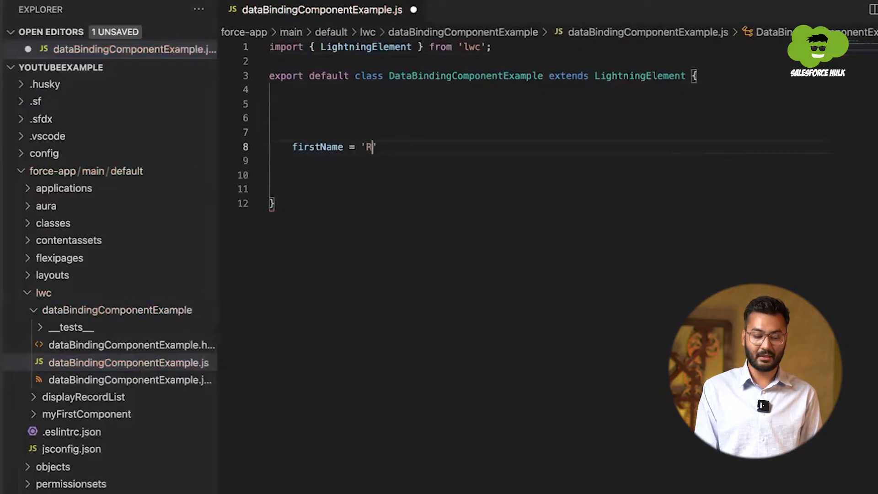
{"action": "type", "text": "ohan';"}
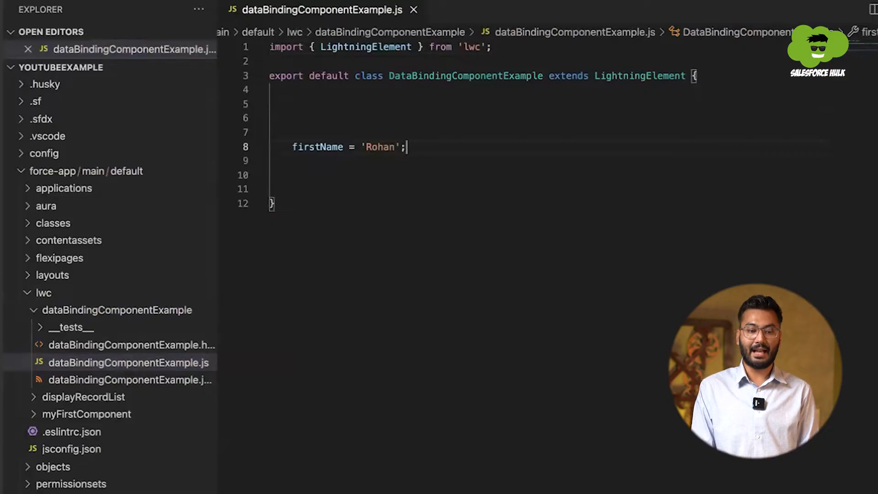
{"action": "left_click", "coordinate": [131, 345]}
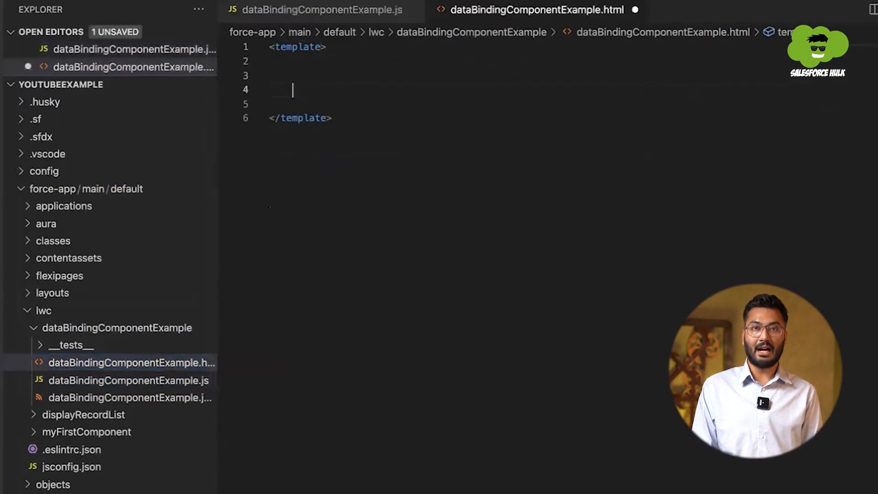
Add an <h1>Hello {}</h1> heading inside the HTML template.
{"action": "type", "text": "<h1></h1>"}
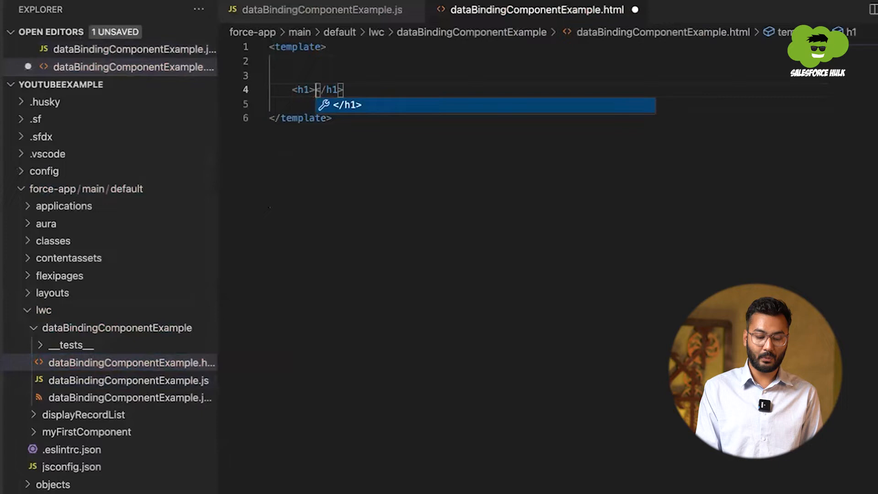
{"action": "type", "text": "Hello"}
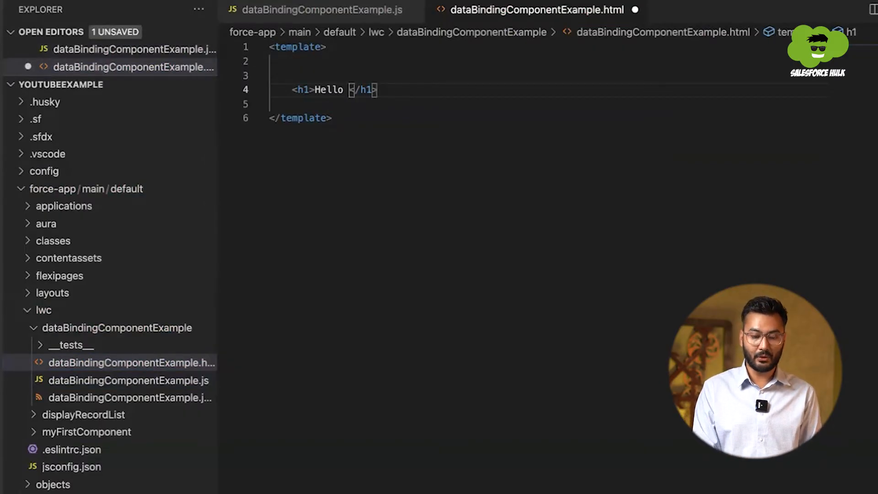
{"action": "type", "text": "{"}
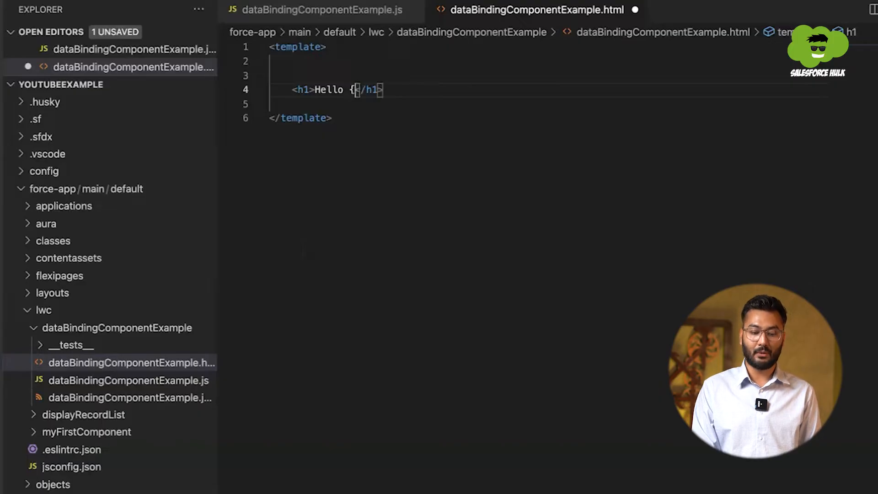
{"action": "type", "text": "}"}
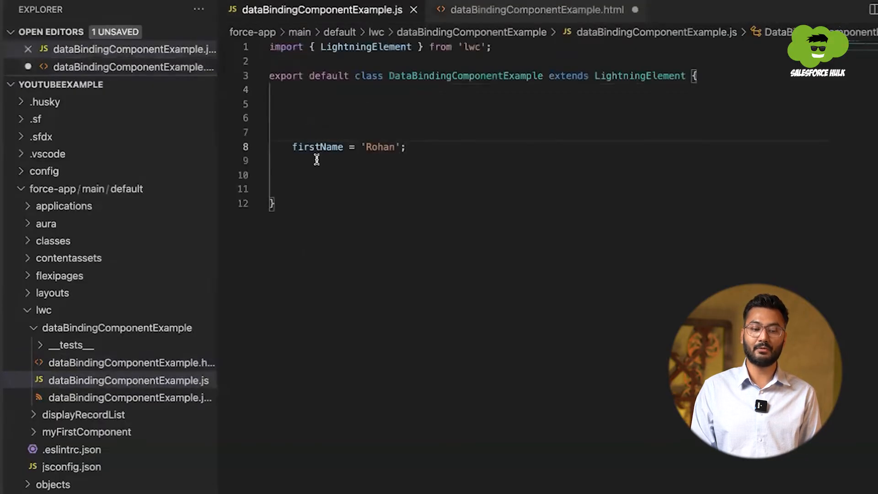
Bind the heading to firstName copied from the JavaScript file, giving Hello {firstName}, and save.
{"action": "double_click", "coordinate": [317, 146]}
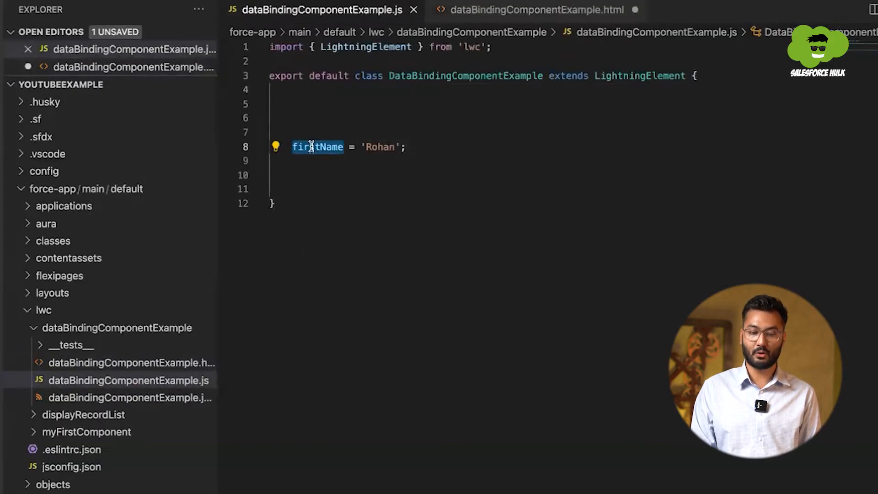
{"action": "left_click", "coordinate": [536, 9]}
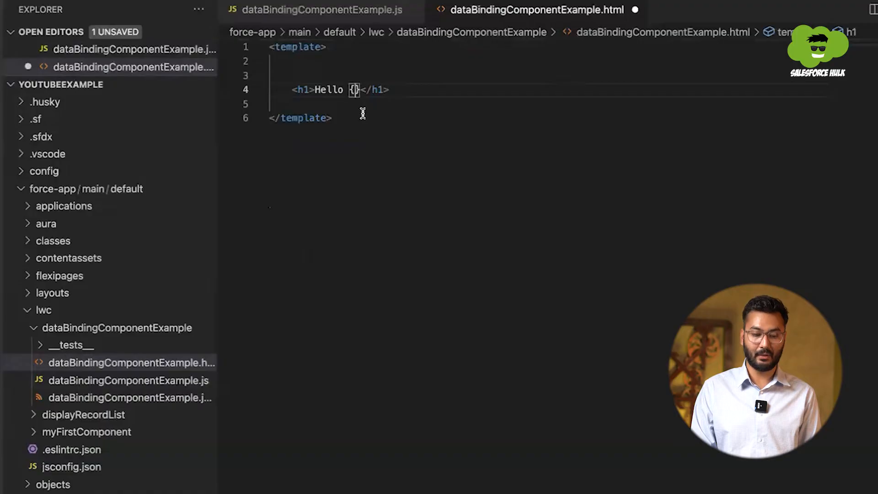
{"action": "type", "text": "firstName"}
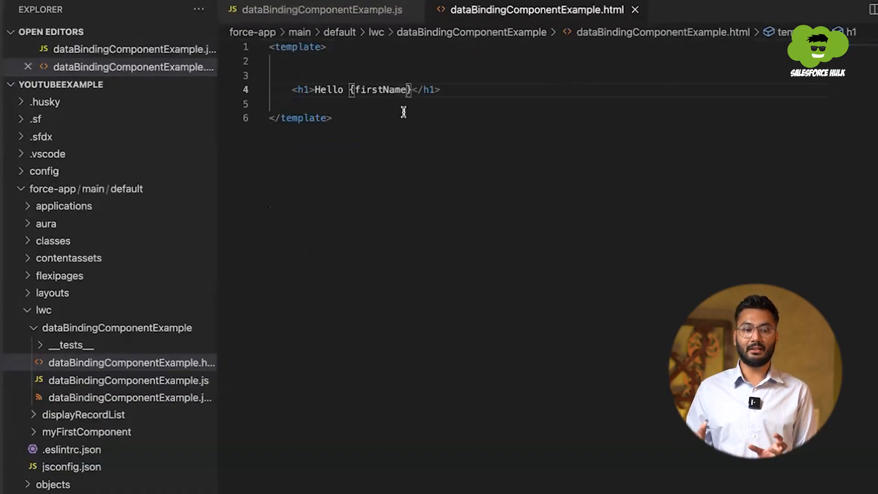
{"action": "left_click", "coordinate": [314, 9]}
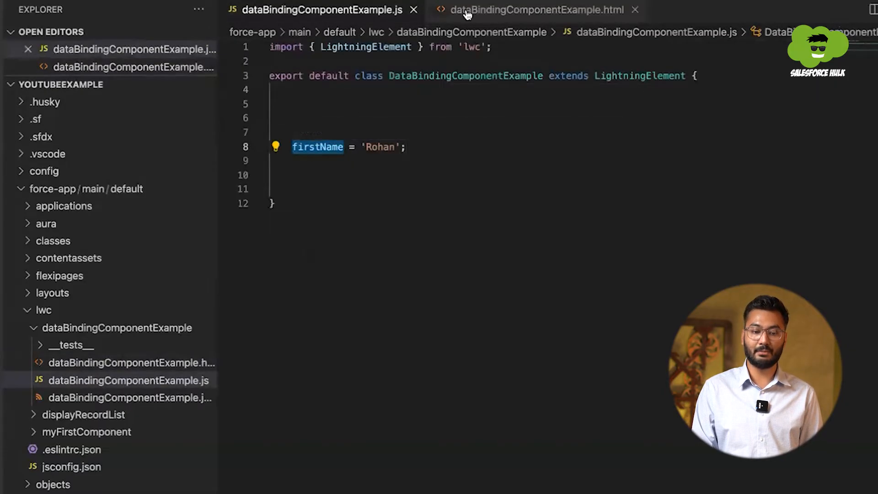
{"action": "left_click", "coordinate": [535, 9]}
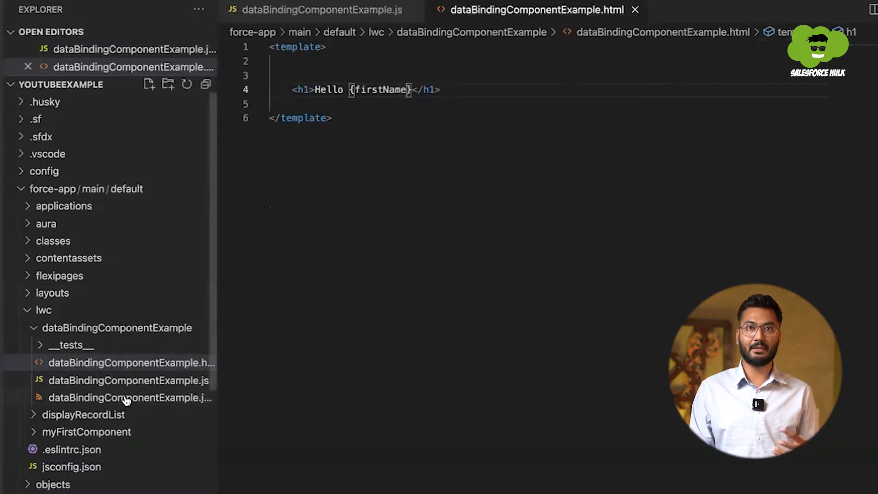
{"action": "mouse_move", "coordinate": [130, 398]}
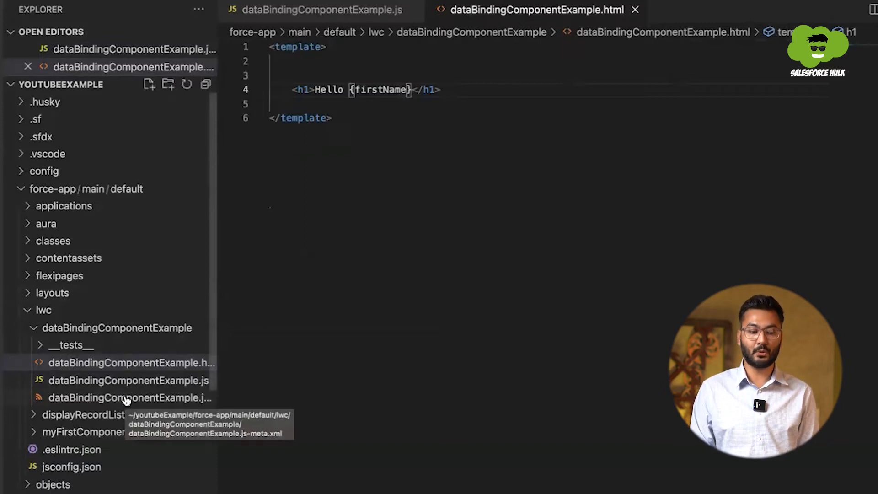
In the meta XML, set isExposed true and add a targets block with target lightning__HomePage.
{"action": "left_click", "coordinate": [129, 397]}
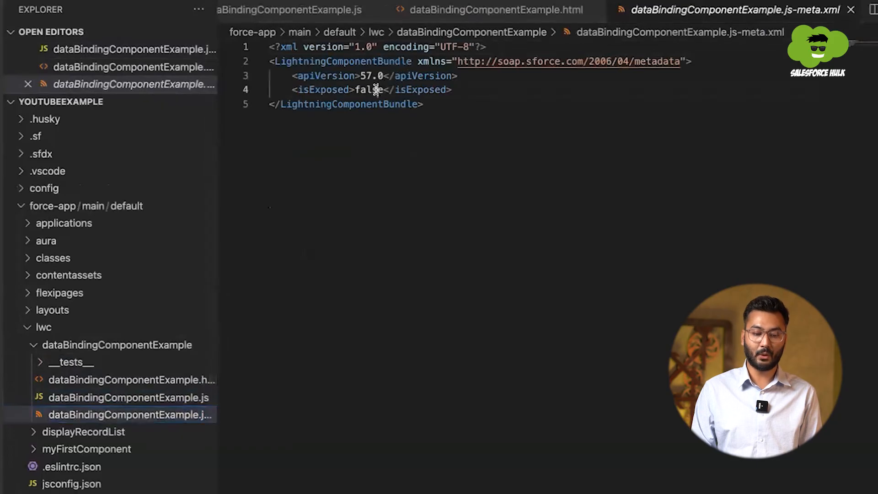
{"action": "type", "text": "true"}
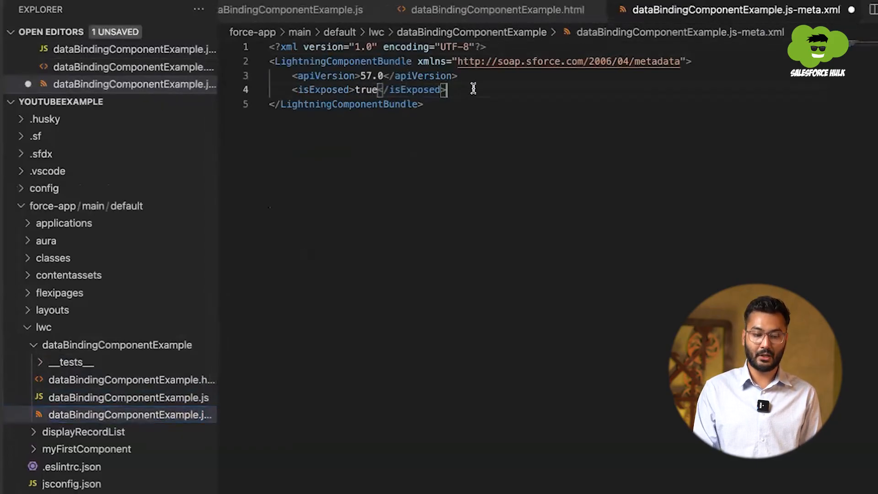
{"action": "type", "text": "<tar"}
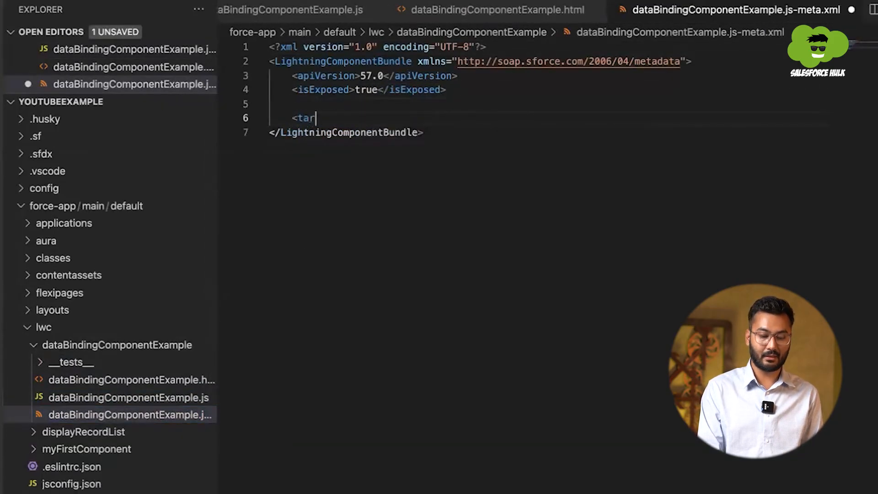
{"action": "type", "text": "gets>"}
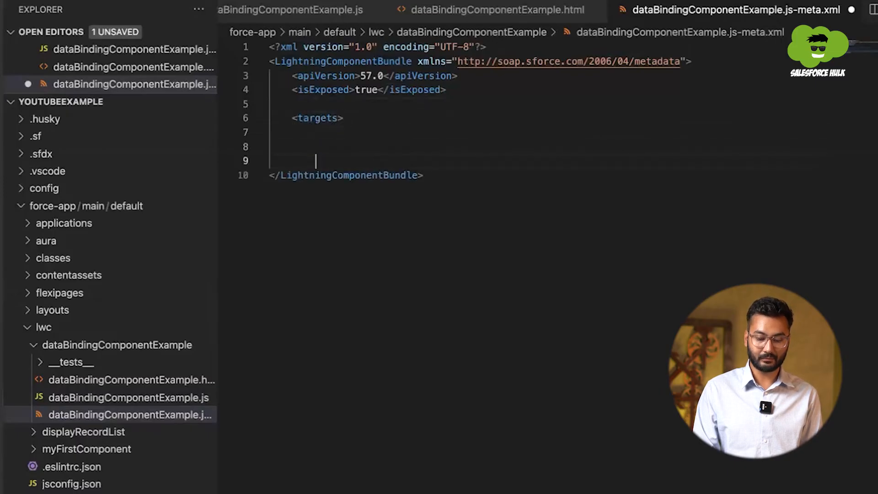
{"action": "type", "text": "<target"}
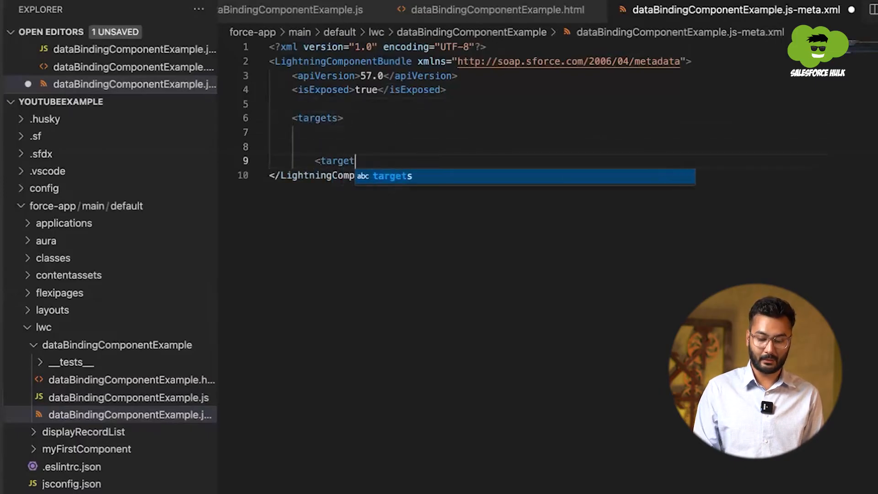
{"action": "type", "text": ">lightnin"}
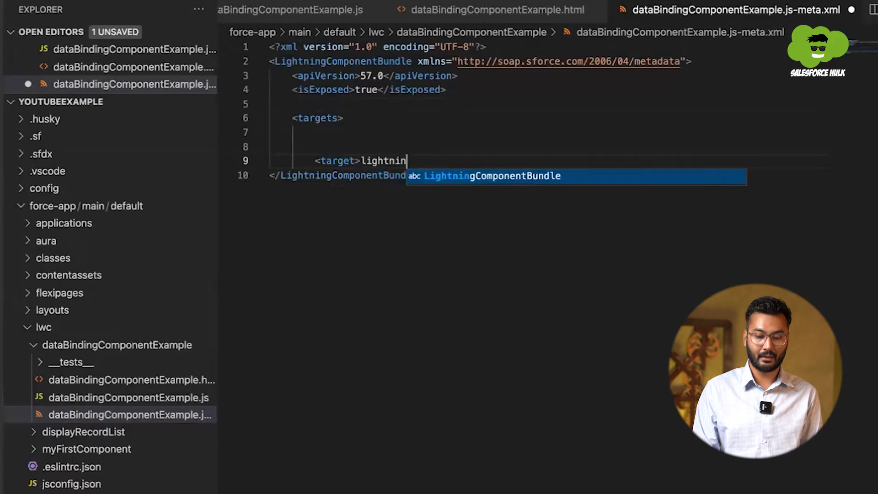
{"action": "type", "text": "__"}
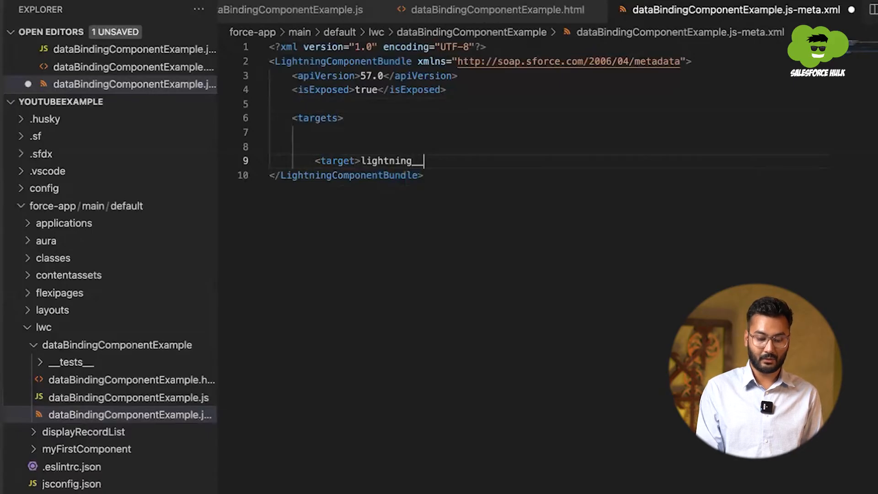
{"action": "type", "text": "HomePage"}
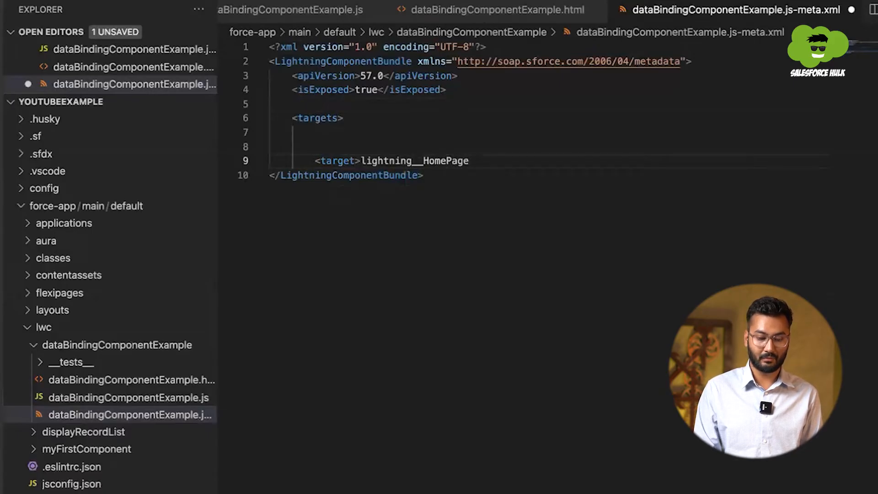
Close the target and targets tags, save, and deploy the component to the org.
{"action": "type", "text": "</"}
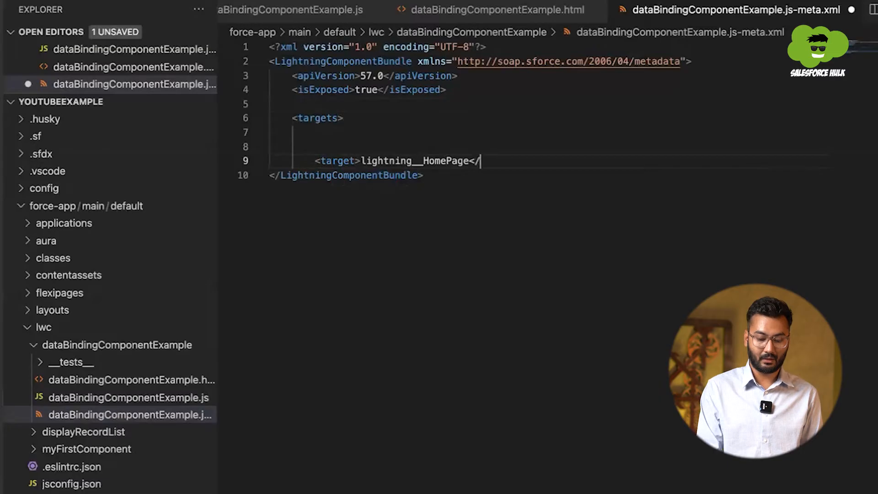
{"action": "type", "text": "targte"}
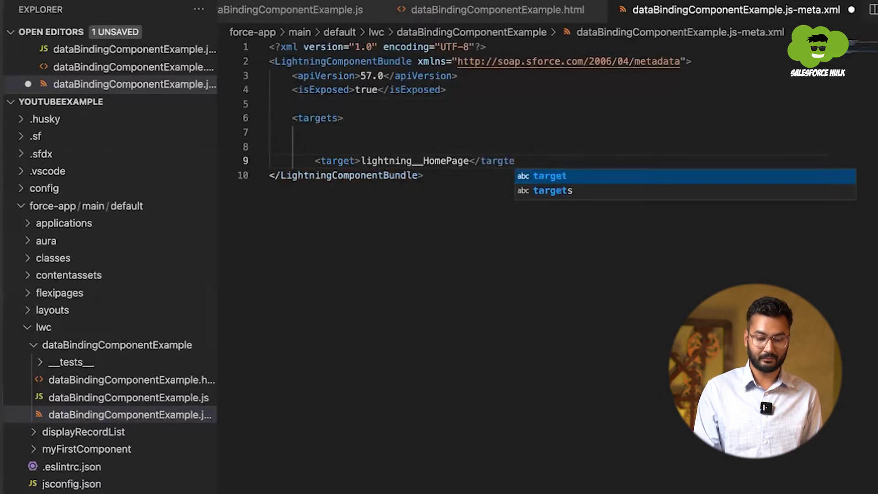
{"action": "key", "text": "Enter"}
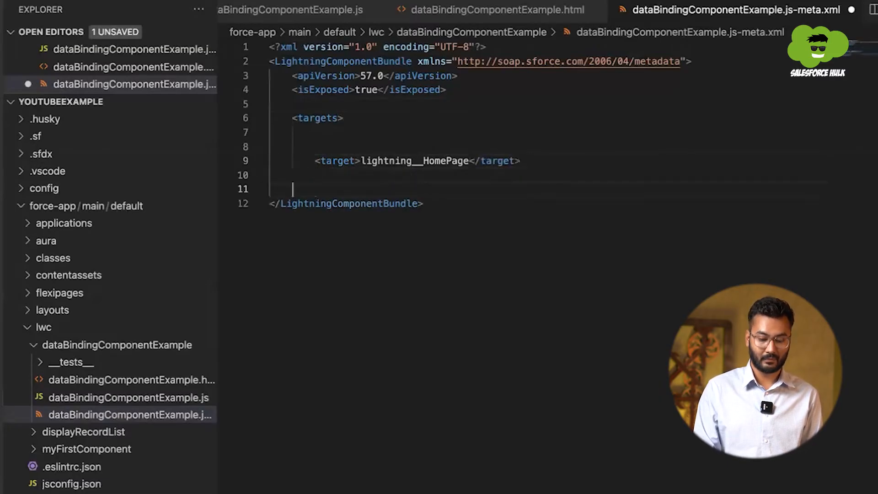
{"action": "type", "text": "</a"}
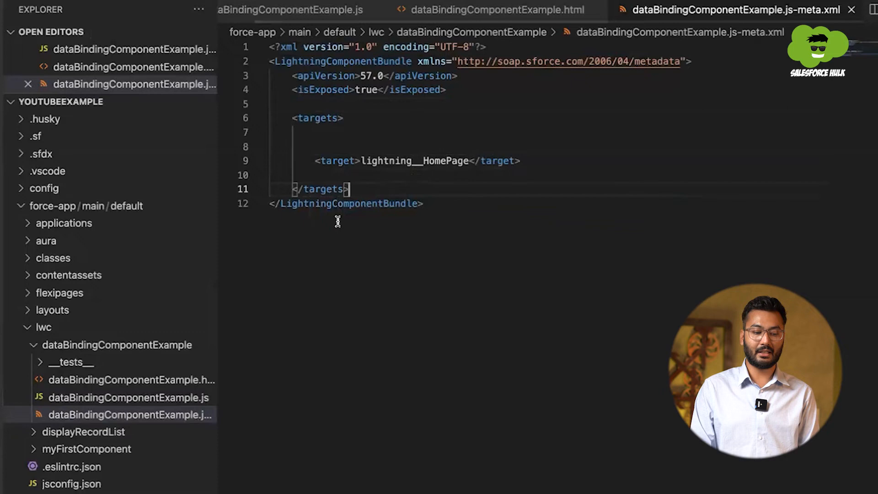
{"action": "right_click", "coordinate": [130, 414]}
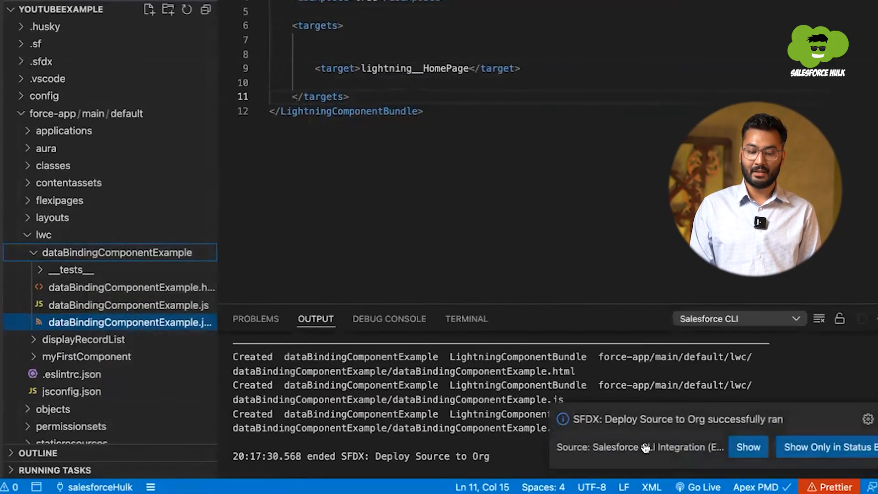
{"action": "mouse_move", "coordinate": [744, 428]}
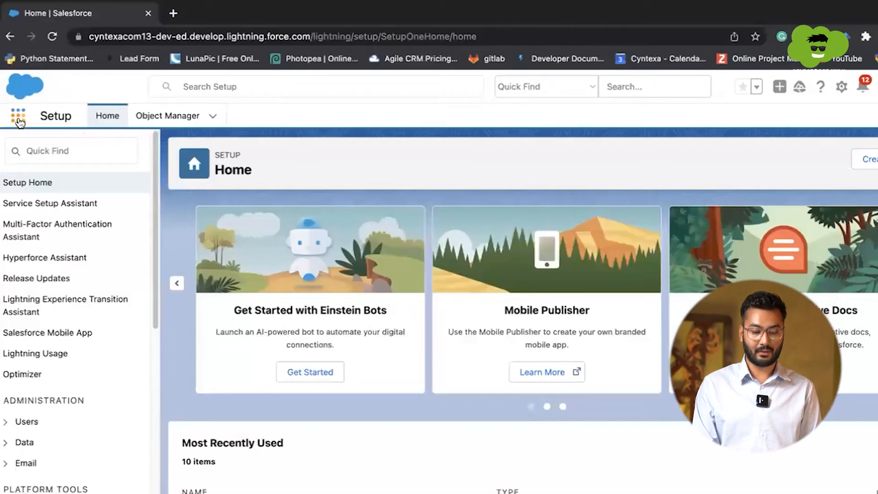
Launch the Sales app's Home page and start Edit Page in Lightning App Builder.
{"action": "type", "text": "sales"}
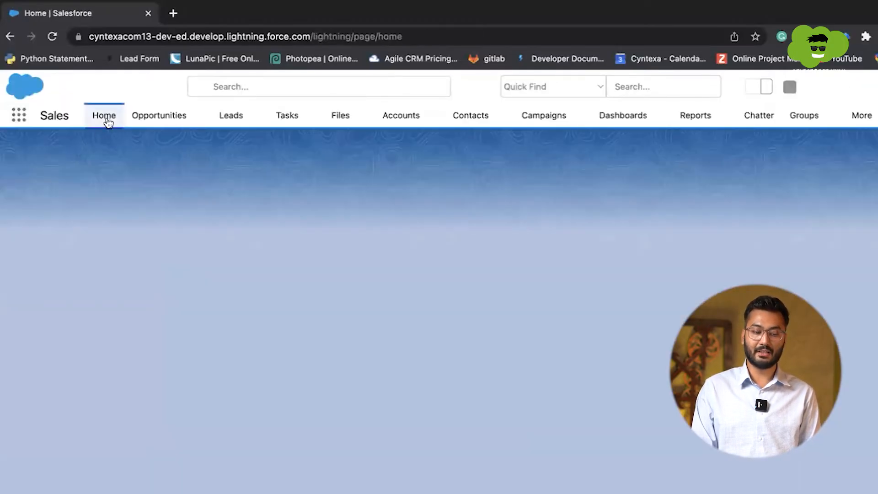
{"action": "left_click", "coordinate": [104, 115]}
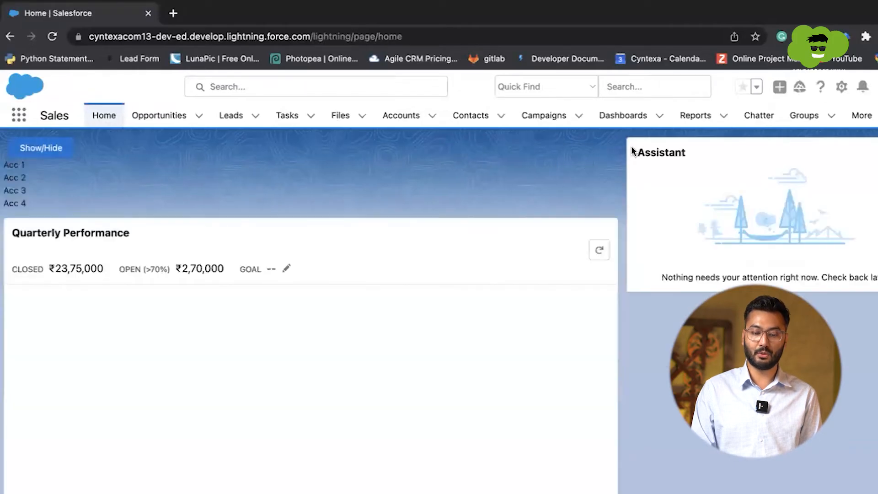
{"action": "left_click", "coordinate": [841, 87]}
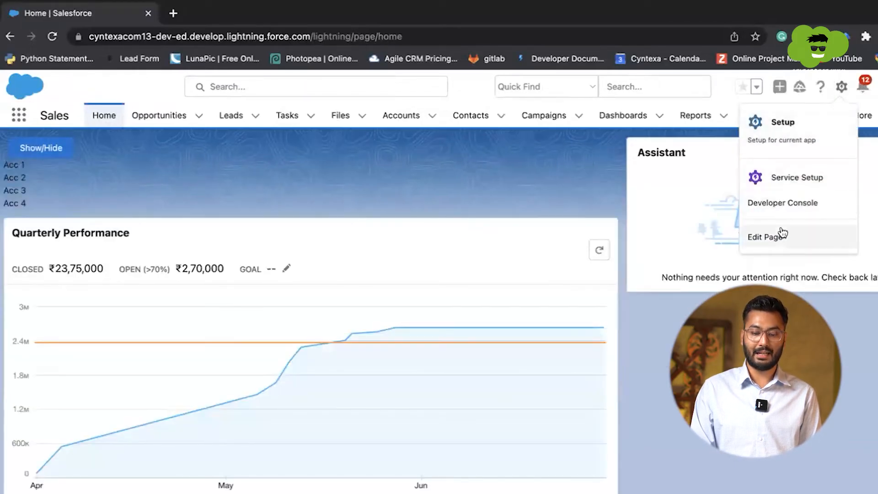
{"action": "left_click", "coordinate": [766, 236]}
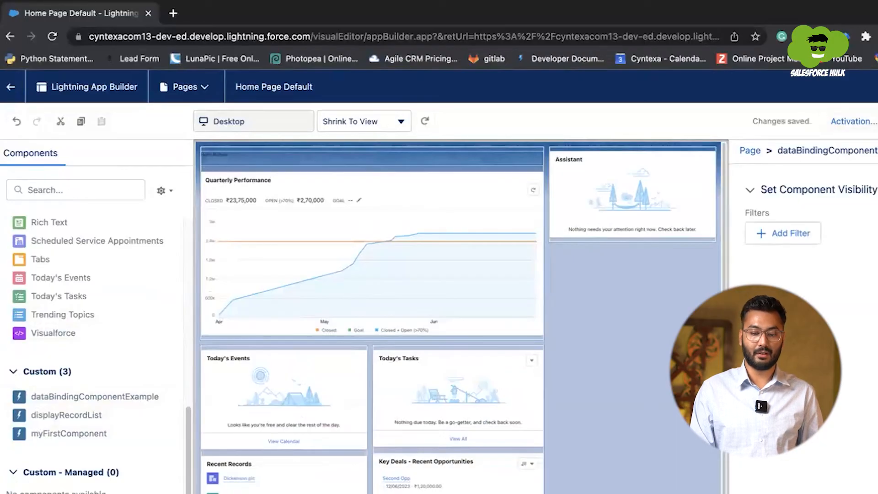
After placing and saving dataBindingComponentExample on Home Page Default, go back and return to VS Code.
{"action": "left_click", "coordinate": [10, 87]}
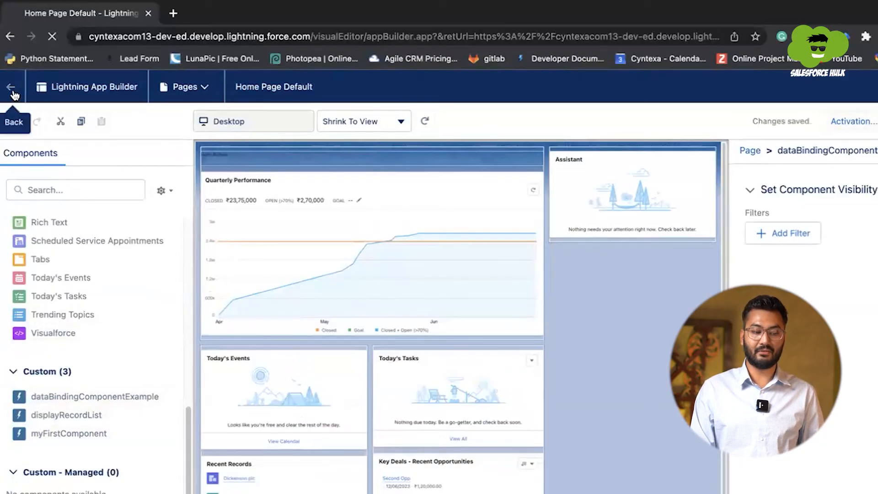
{"action": "left_click", "coordinate": [12, 87]}
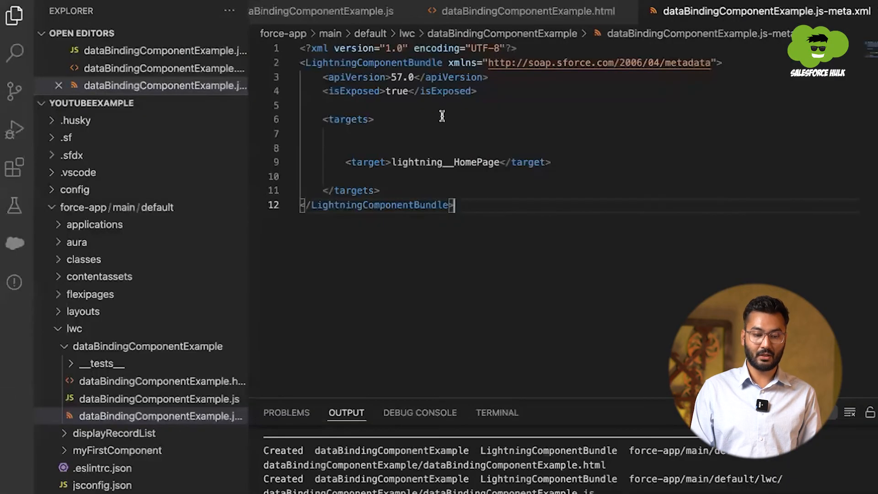
Change firstName from 'Rohan' to 'Umang' in the JavaScript, save, and redeploy.
{"action": "left_click", "coordinate": [320, 11]}
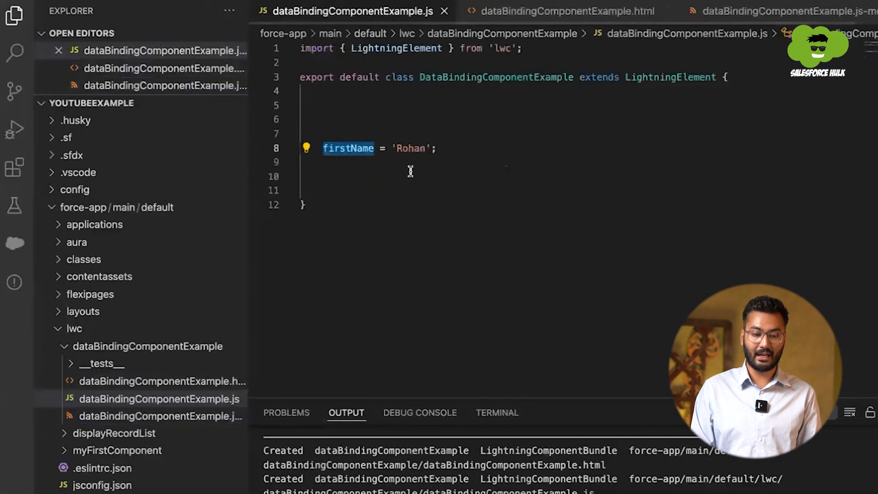
{"action": "double_click", "coordinate": [410, 148]}
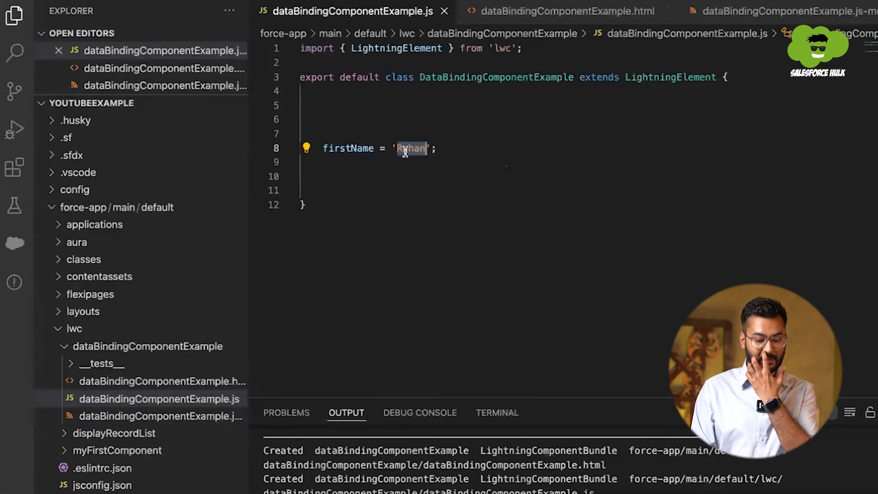
{"action": "type", "text": "Rahul"}
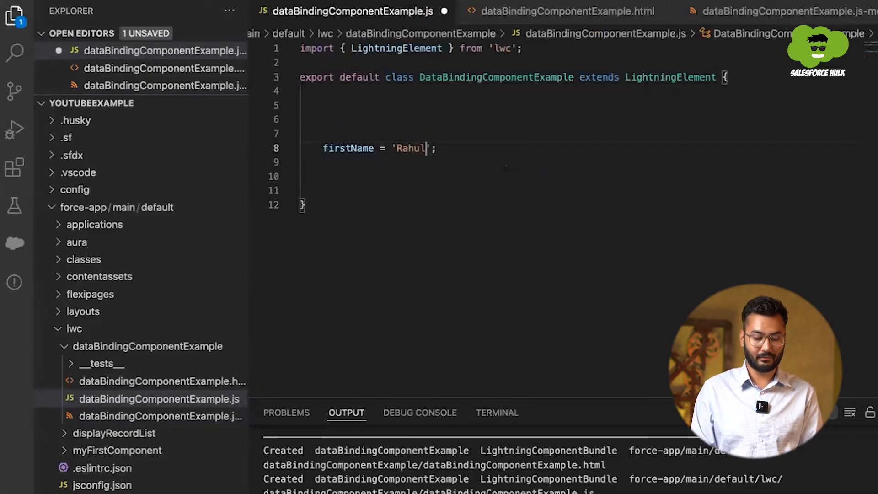
{"action": "key", "text": "Backspace"}
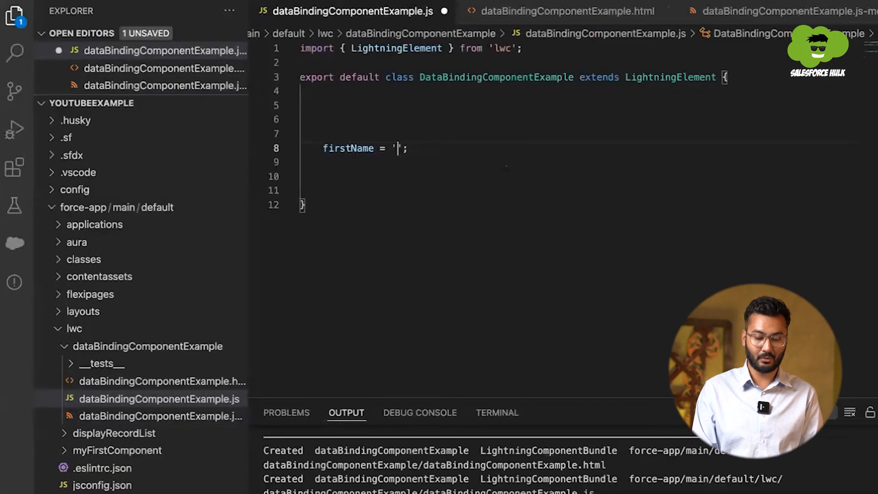
{"action": "type", "text": "Umang"}
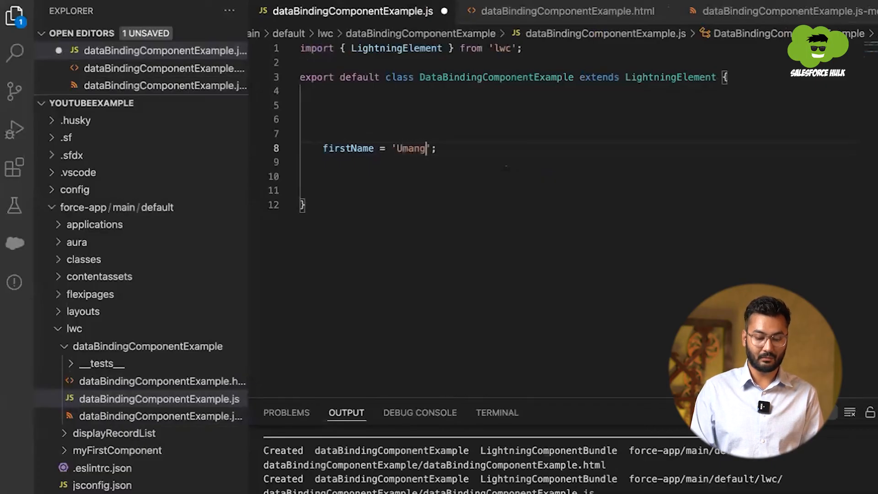
{"action": "key", "text": "cmd+s"}
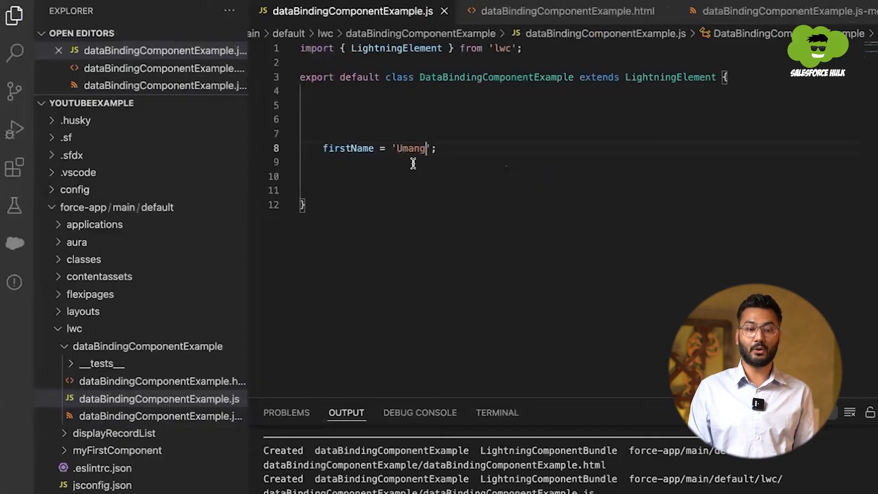
{"action": "right_click", "coordinate": [415, 164]}
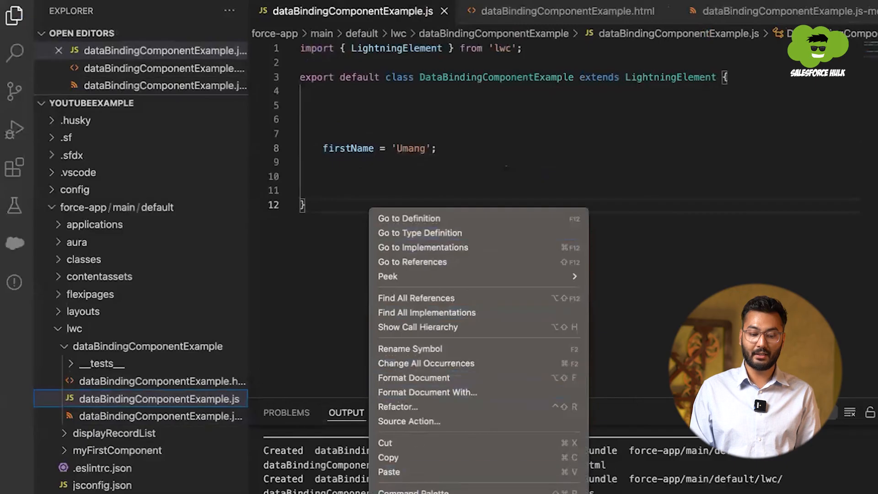